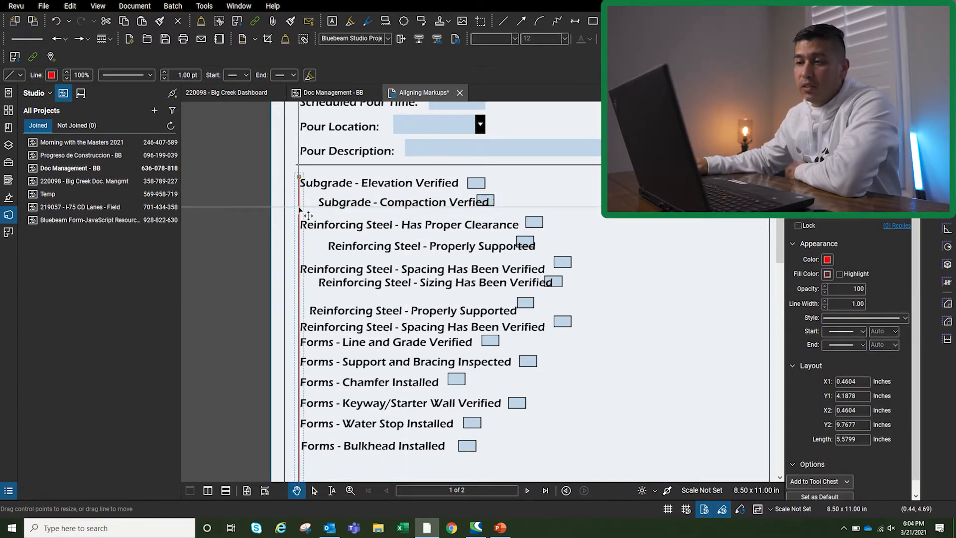
- Nudge a checklist text box rightward so the entries sit staggered out of line
{"action": "left_click", "coordinate": [414, 247]}
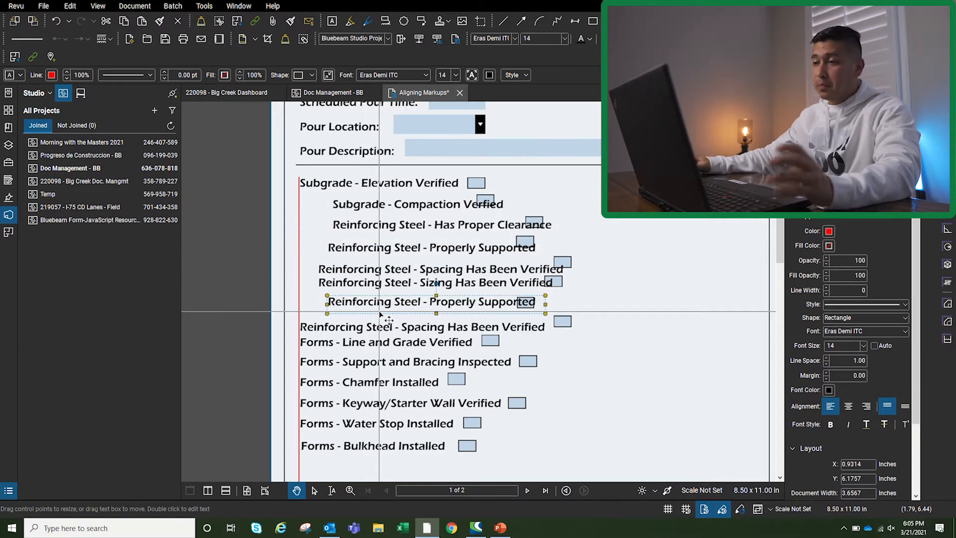
- Begin the selection of the Subgrade and Reinforcing Steel text markups
{"action": "left_click", "coordinate": [434, 282]}
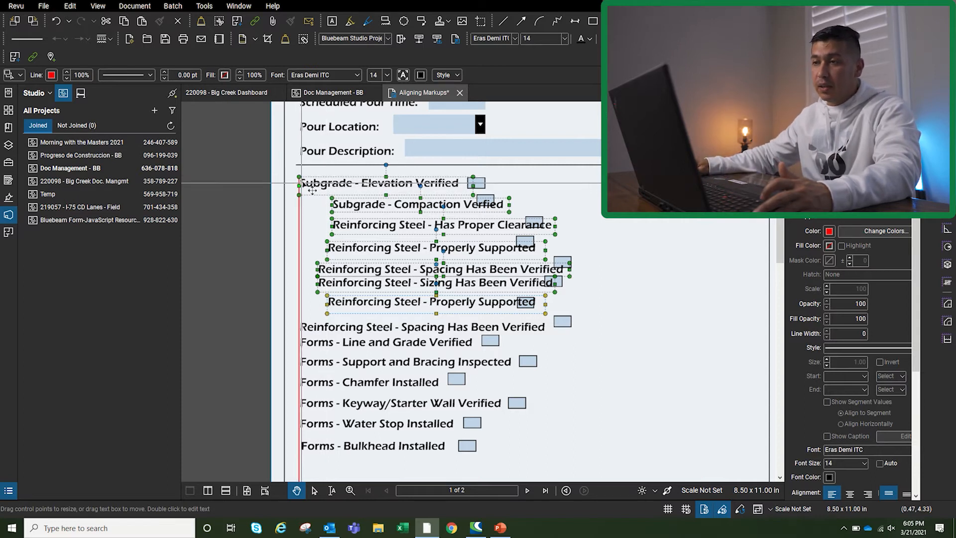
{"action": "mouse_move", "coordinate": [368, 191]}
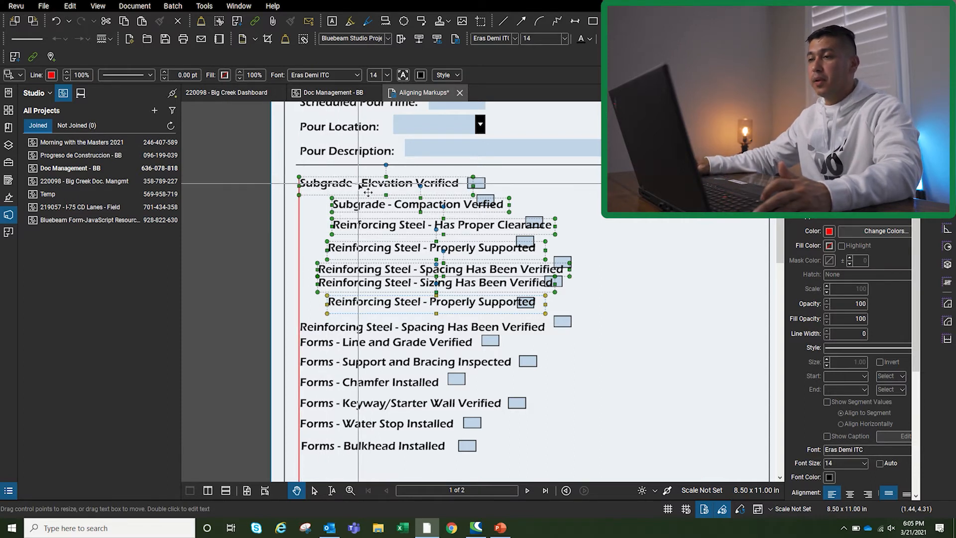
- Align Left so the labels' left edges match Subgrade - Elevation Verified
{"action": "right_click", "coordinate": [384, 247]}
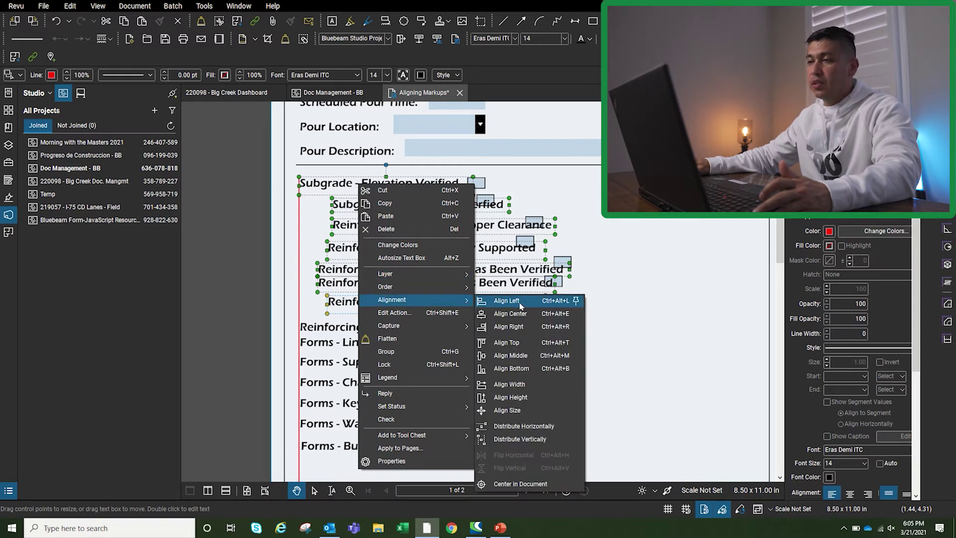
{"action": "left_click", "coordinate": [505, 301]}
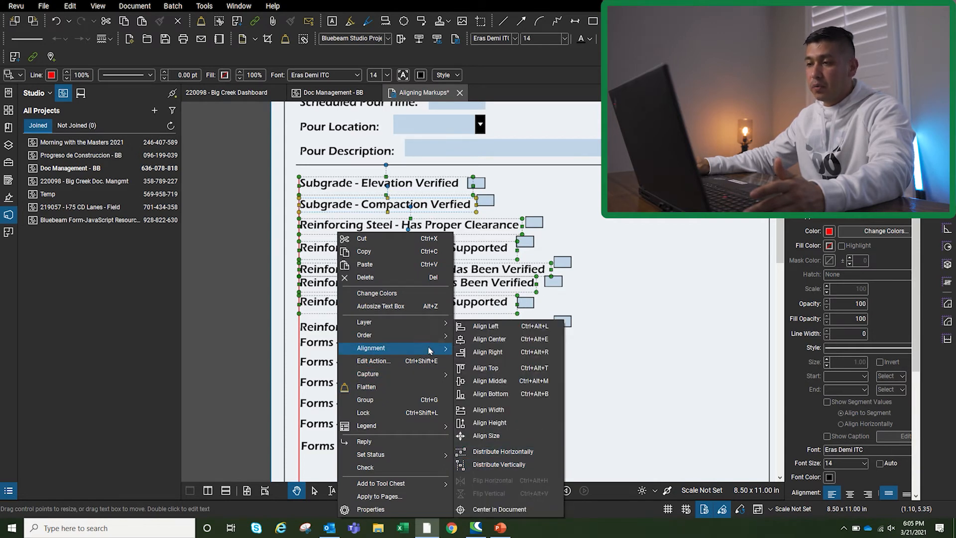
{"action": "mouse_move", "coordinate": [499, 464]}
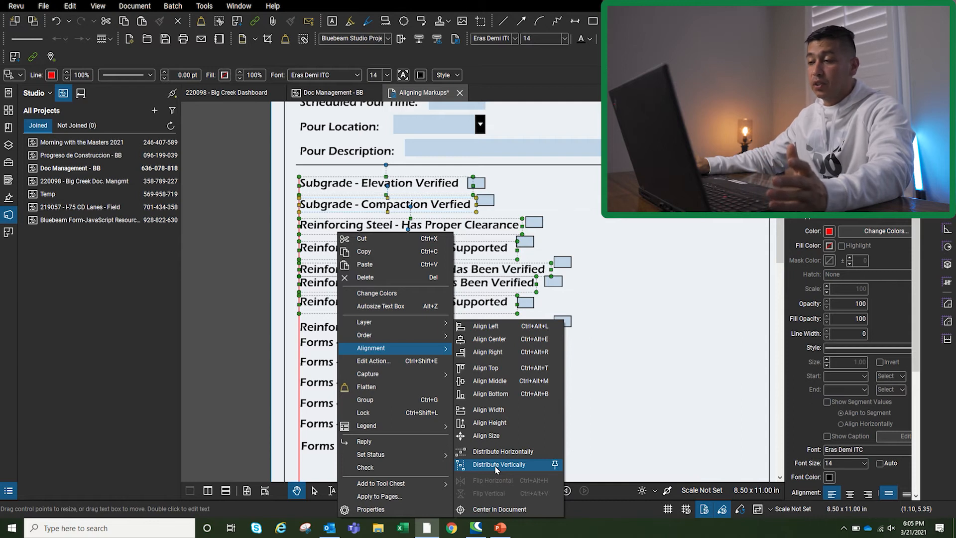
- Distribute Vertically so the aligned labels are evenly spaced top to bottom
{"action": "left_click", "coordinate": [498, 464]}
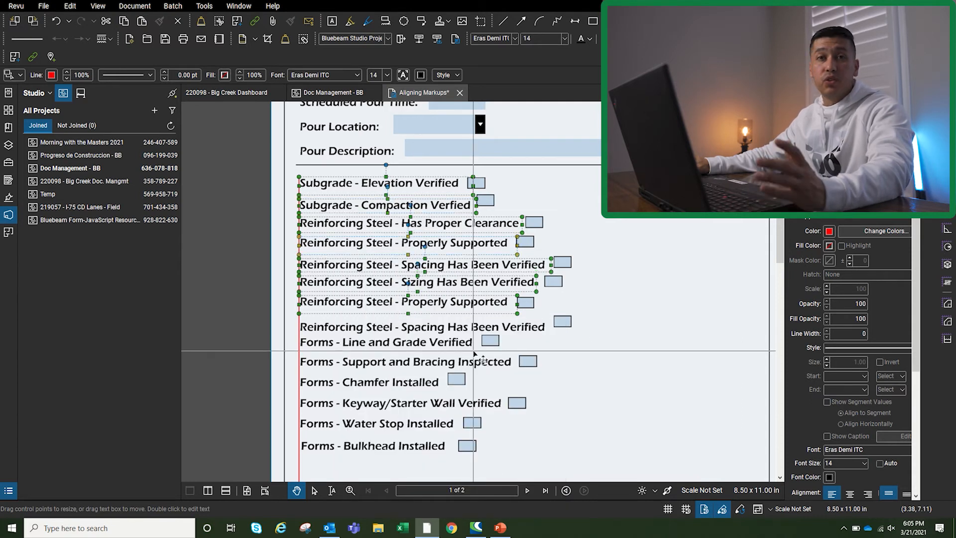